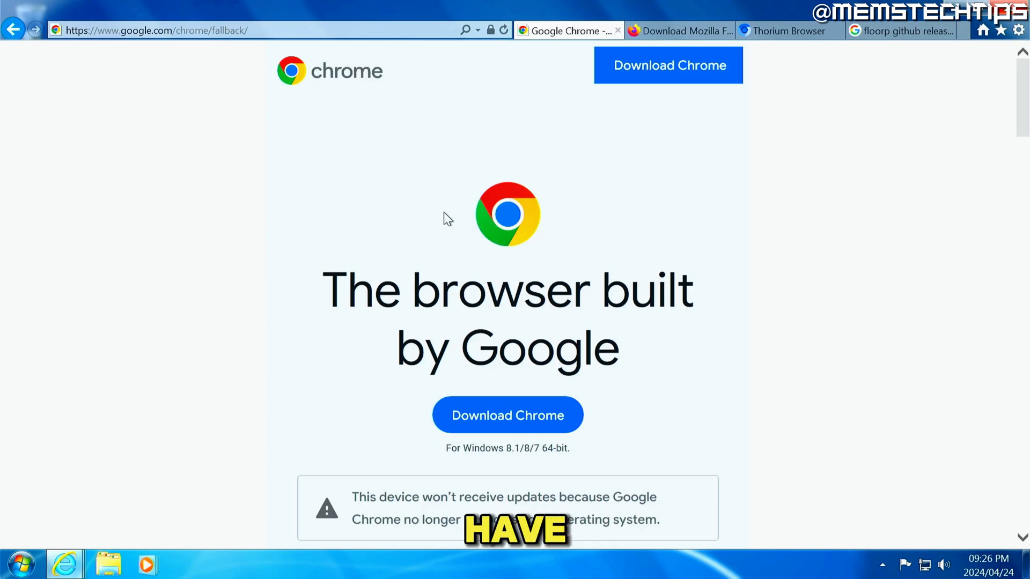
Compare the Chrome and Firefox download pages' Windows 7 unsupported notices, ending on the Firefox page.
left_click(680, 30)
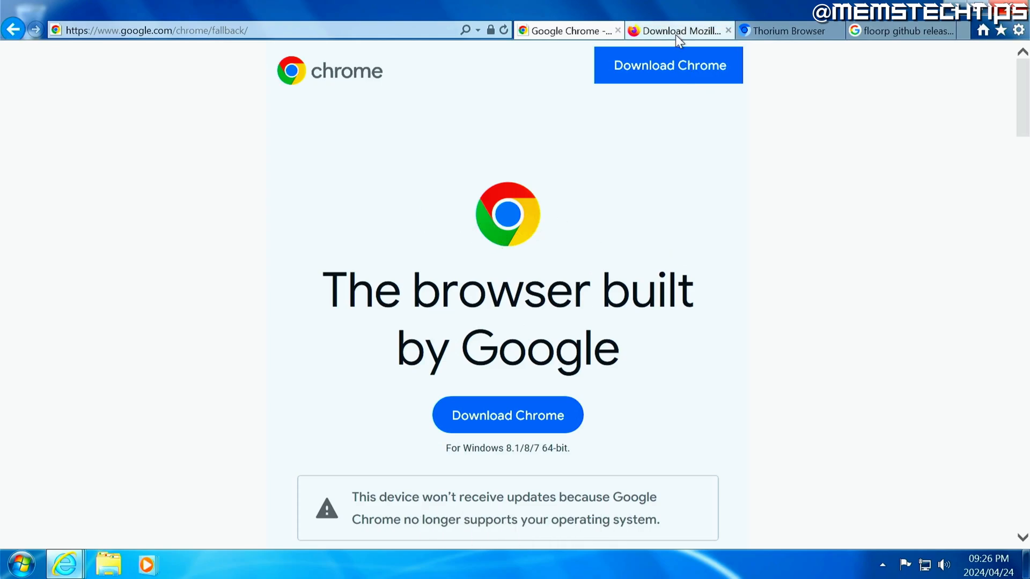
left_click(680, 30)
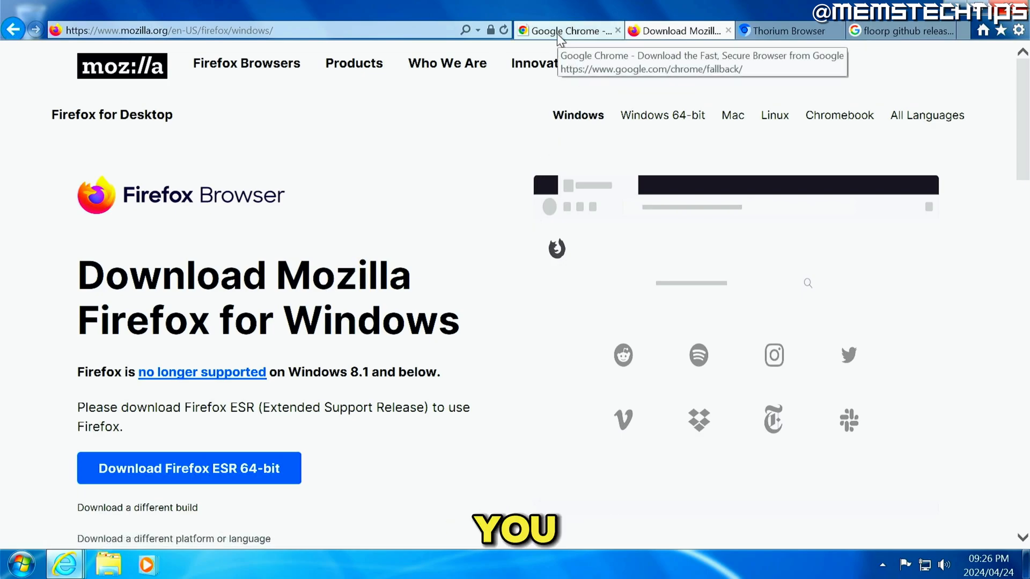
left_click(565, 30)
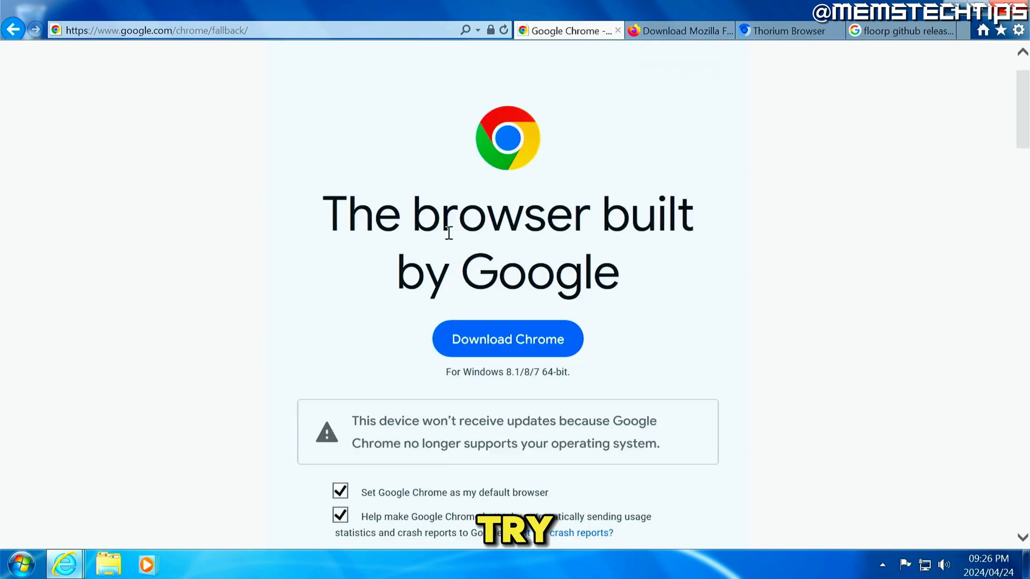
scroll("down", 3)
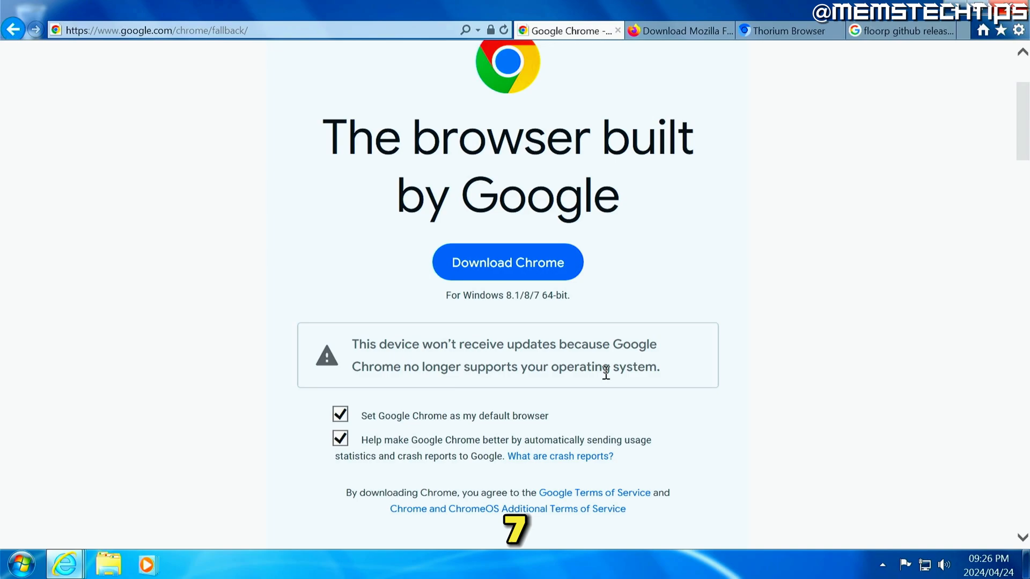
left_click(678, 30)
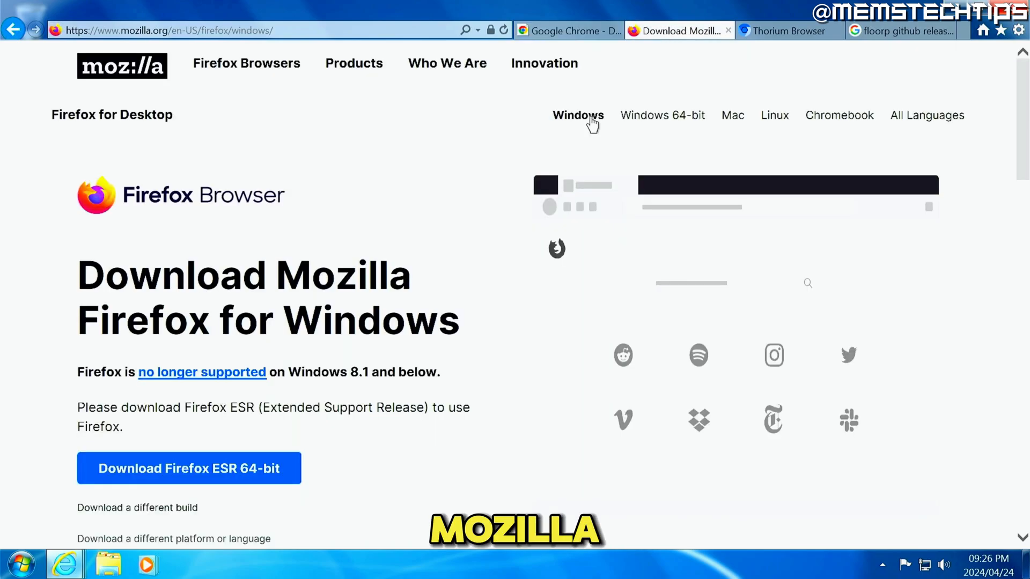
scroll("down", 3)
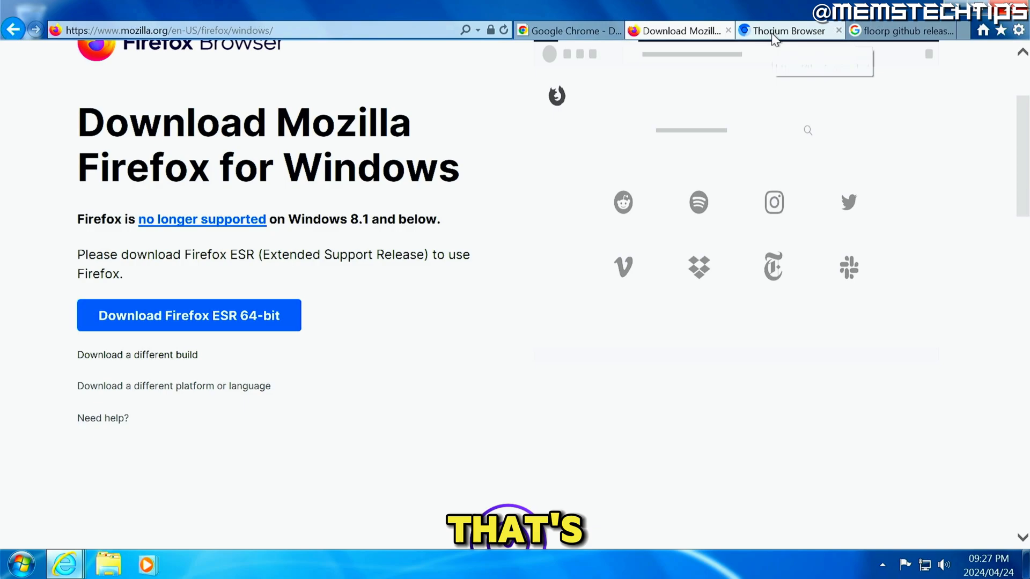
From the Thorium website's Links section, navigate to its Windows 7 page and view the list of links.
left_click(785, 30)
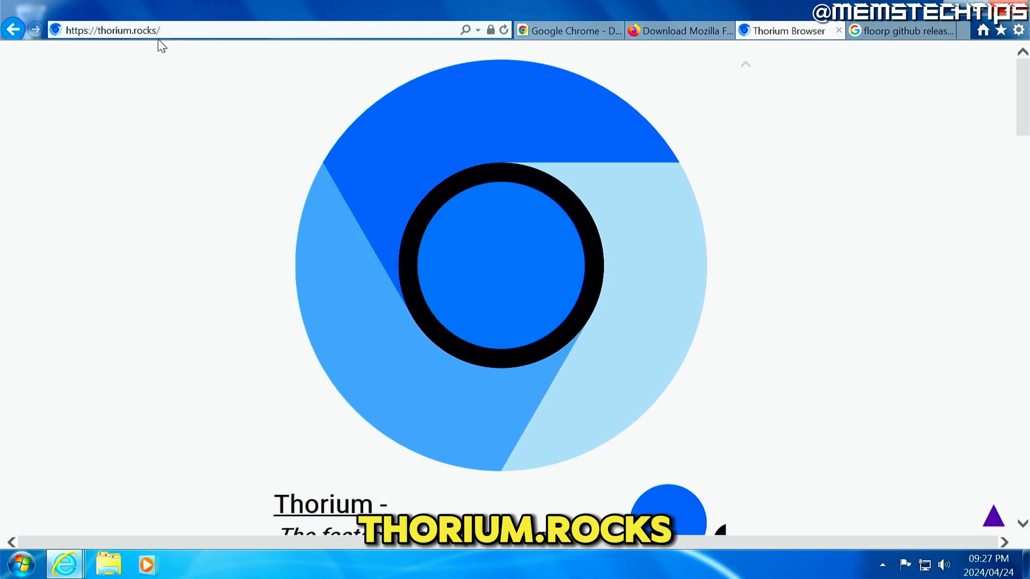
mouse_move(611, 79)
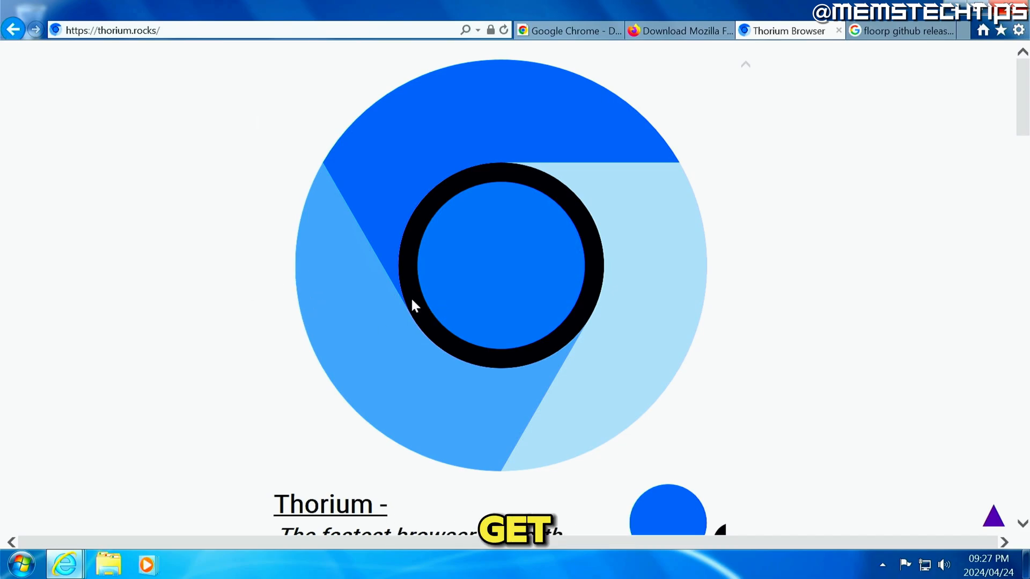
scroll("down", 3)
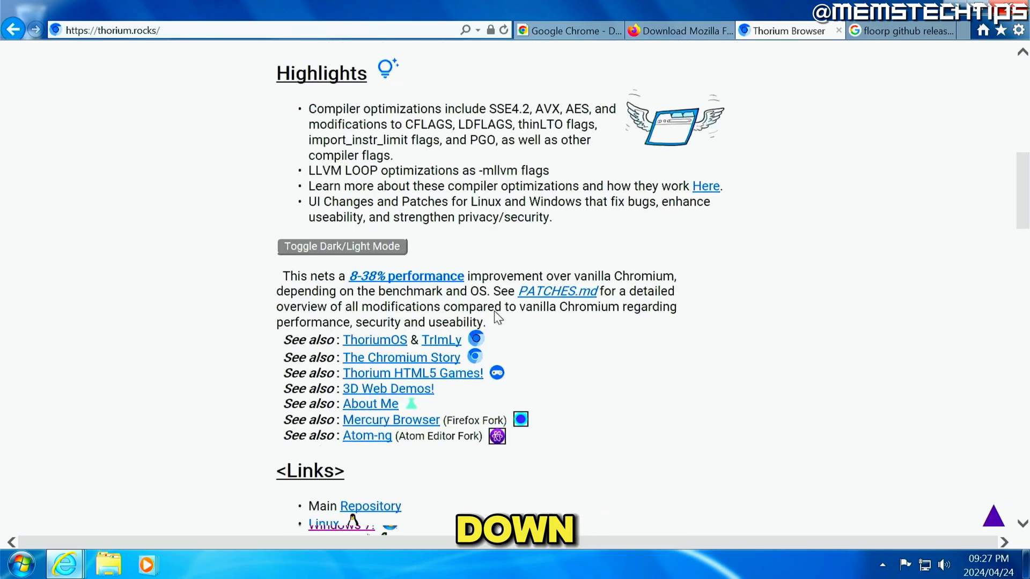
scroll("down", 3)
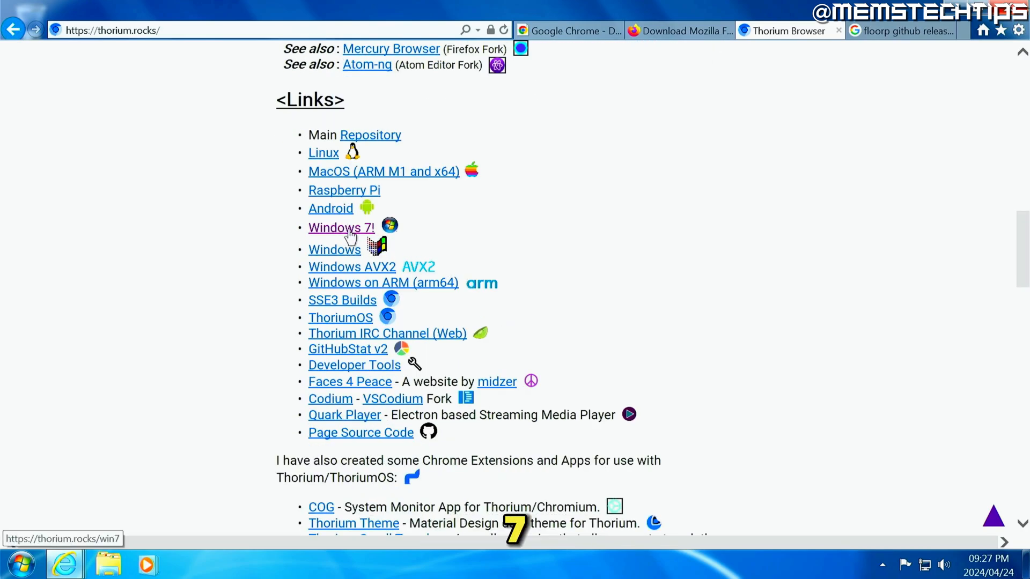
left_click(340, 227)
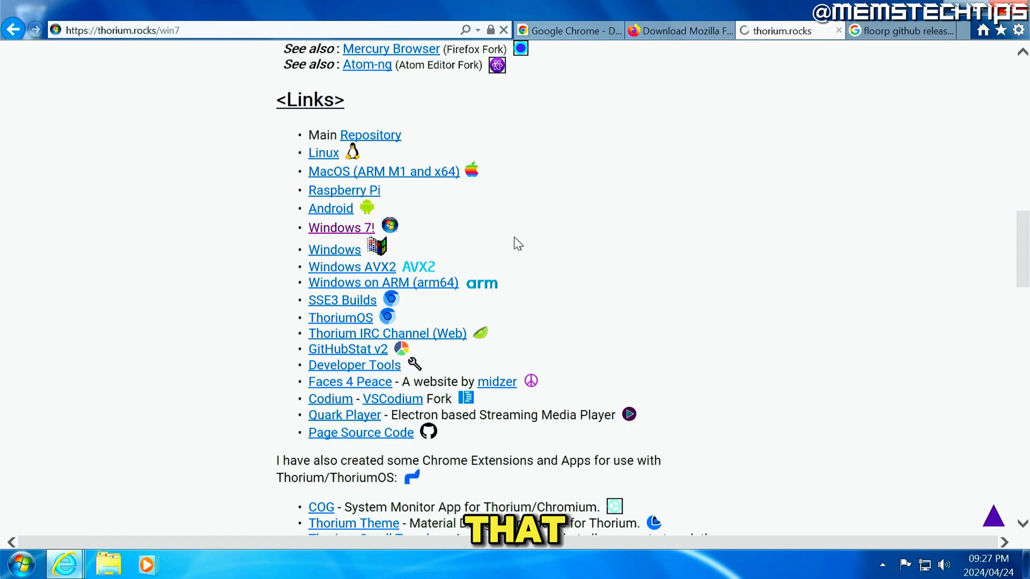
left_click(341, 227)
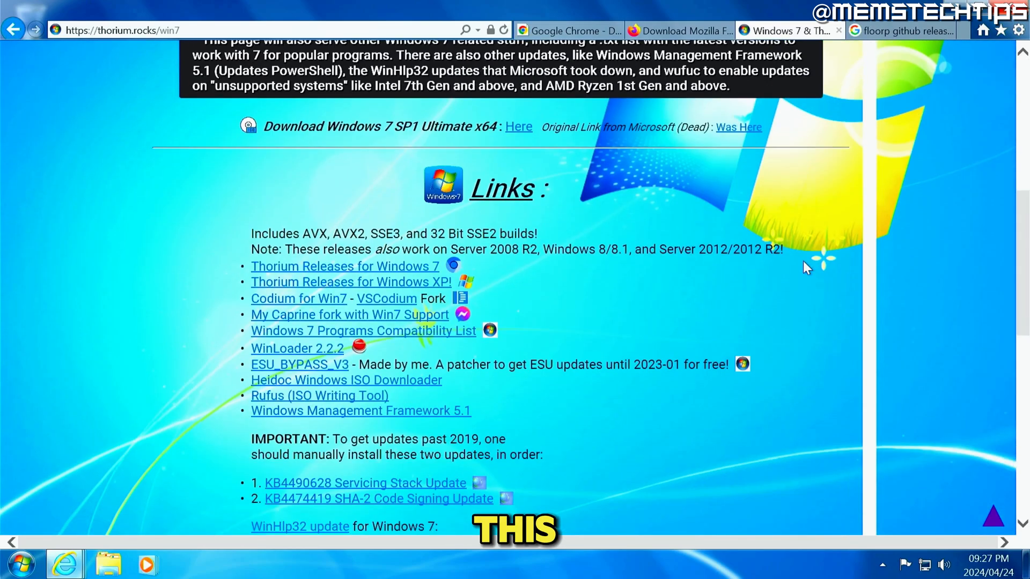
scroll("down", 3)
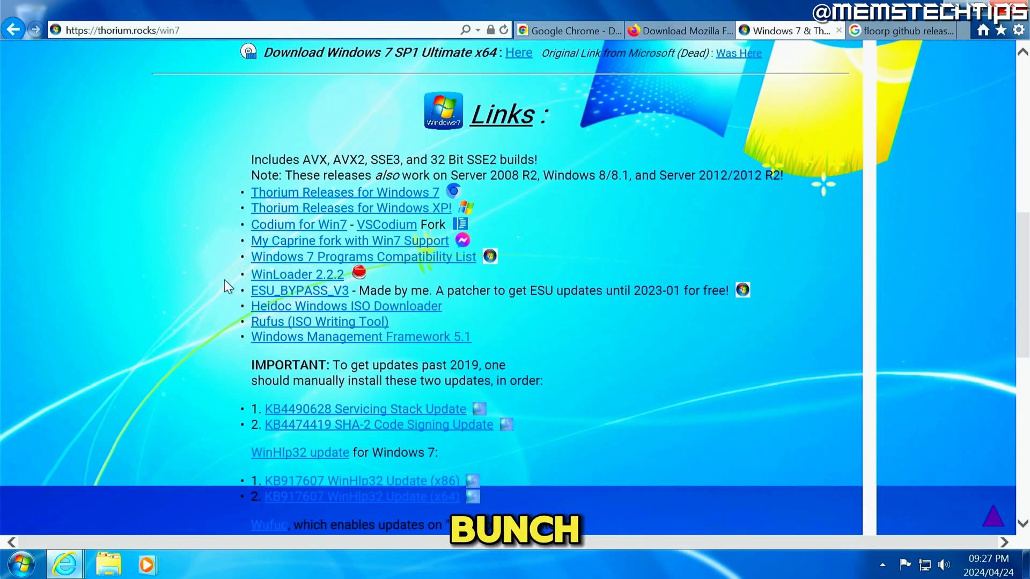
scroll("down", 3)
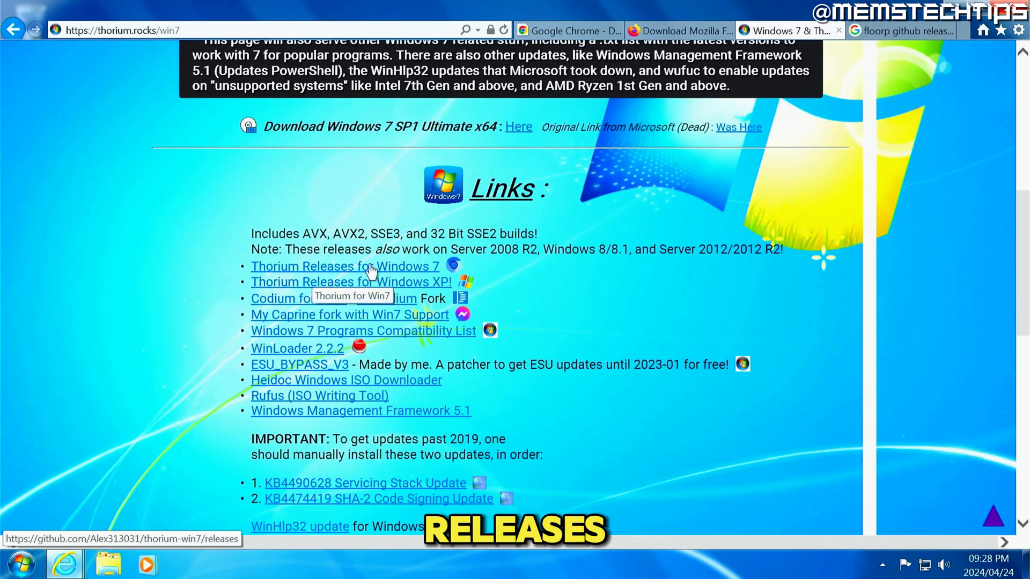
From the thorium-legacy releases Assets, start downloading thorium_AVX_mini_installer.exe.
left_click(344, 266)
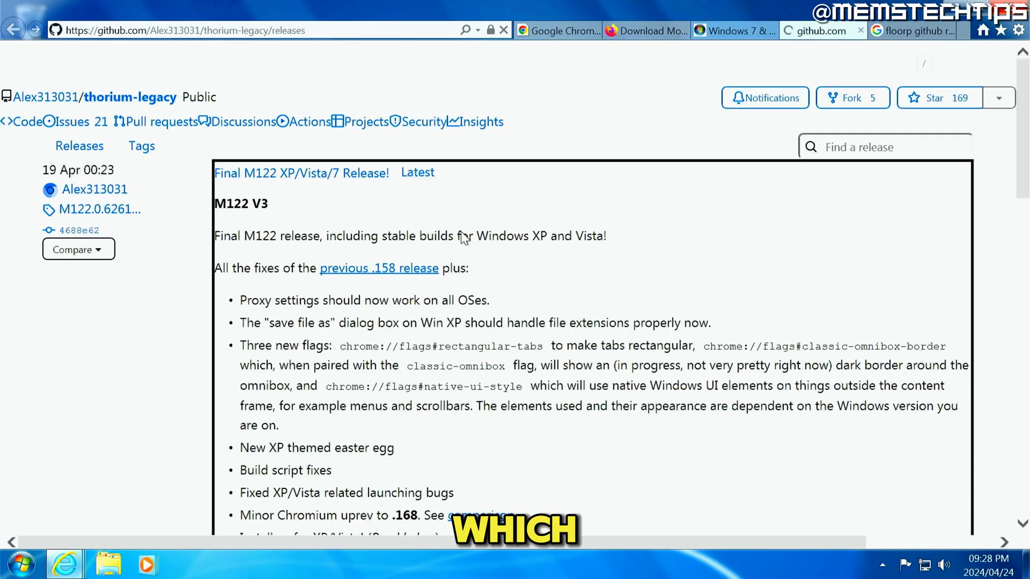
scroll("down", 3)
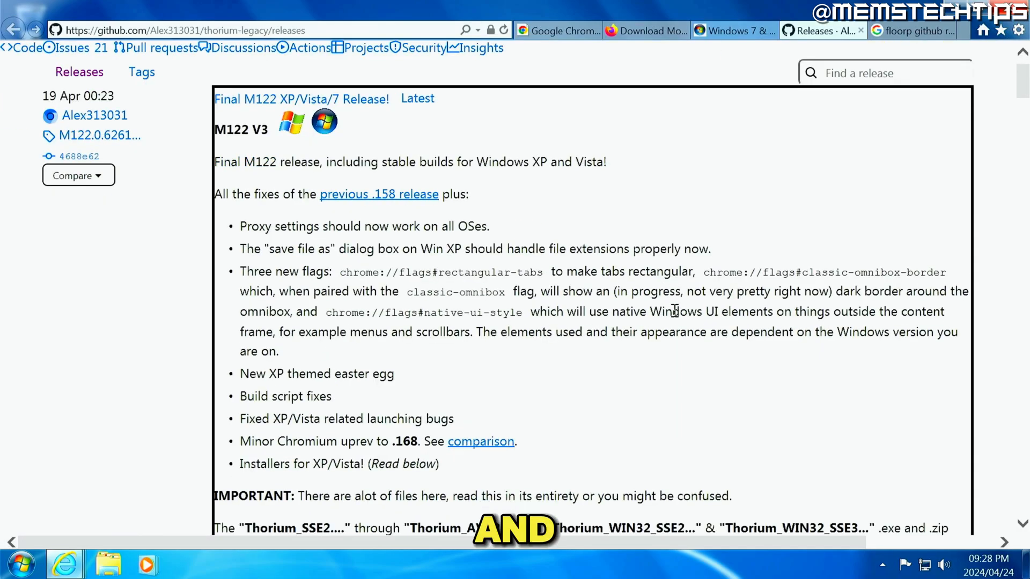
scroll("down", 3)
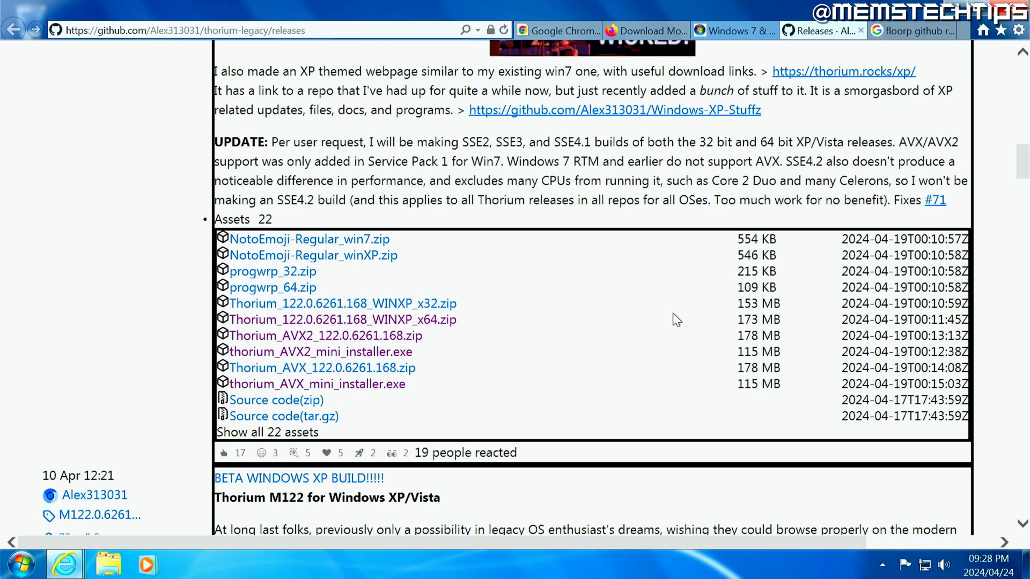
scroll("down", 3)
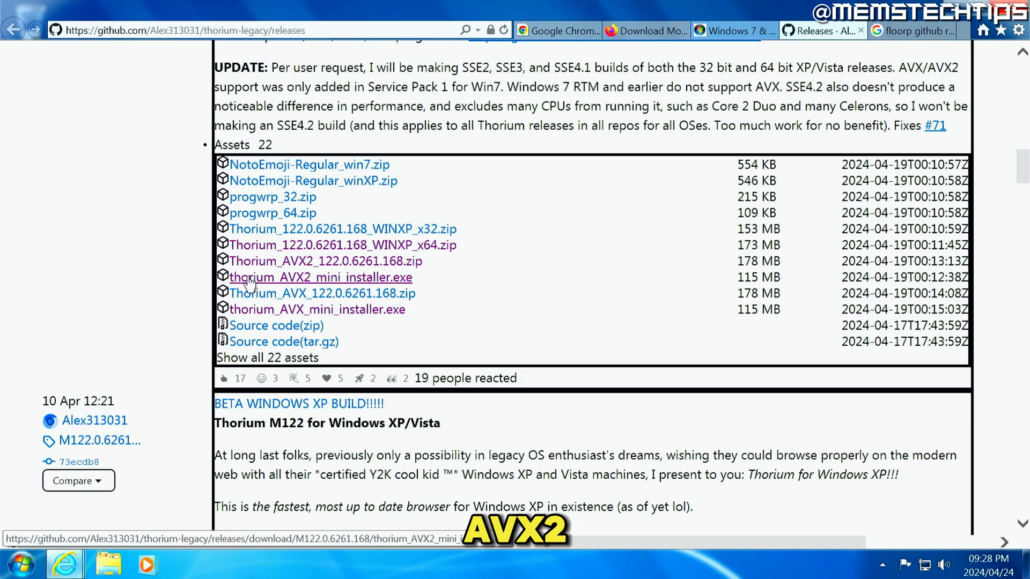
mouse_move(393, 283)
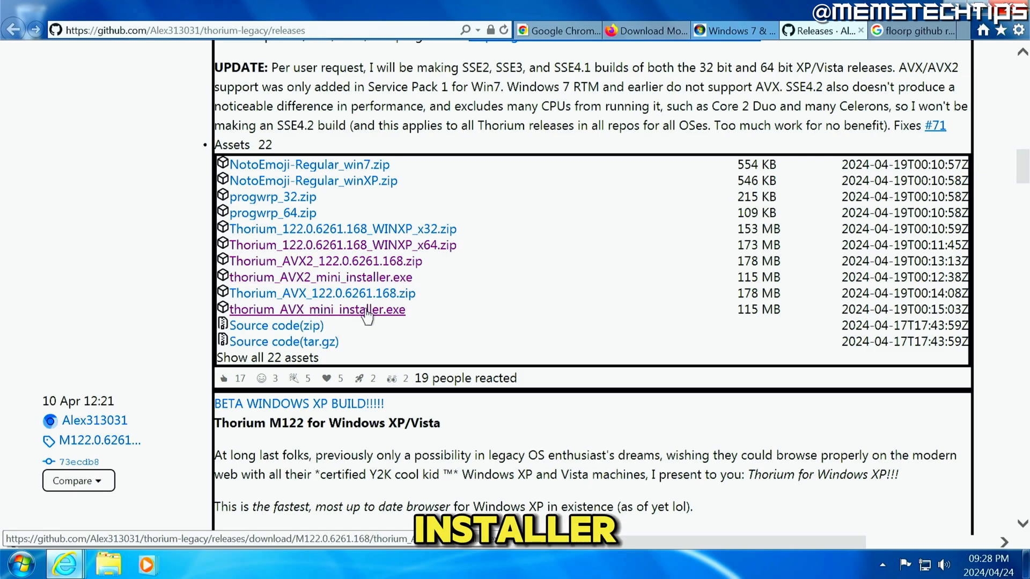
mouse_move(321, 276)
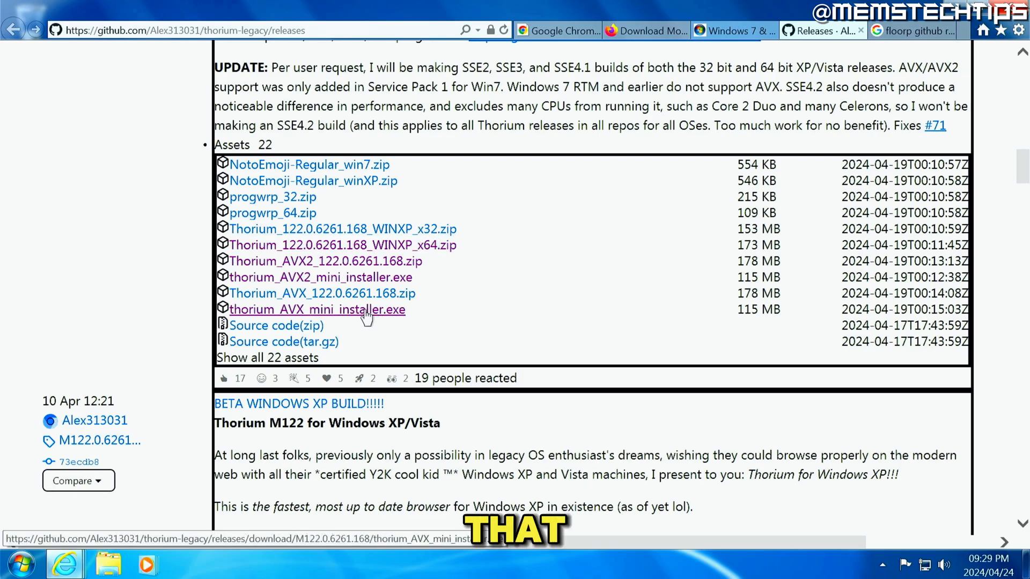
mouse_move(321, 277)
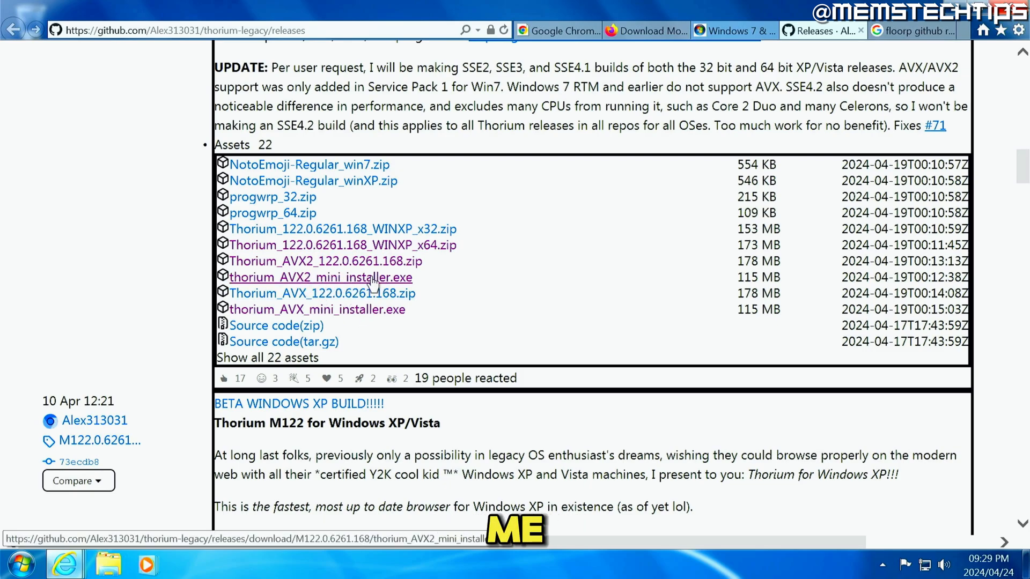
mouse_move(317, 308)
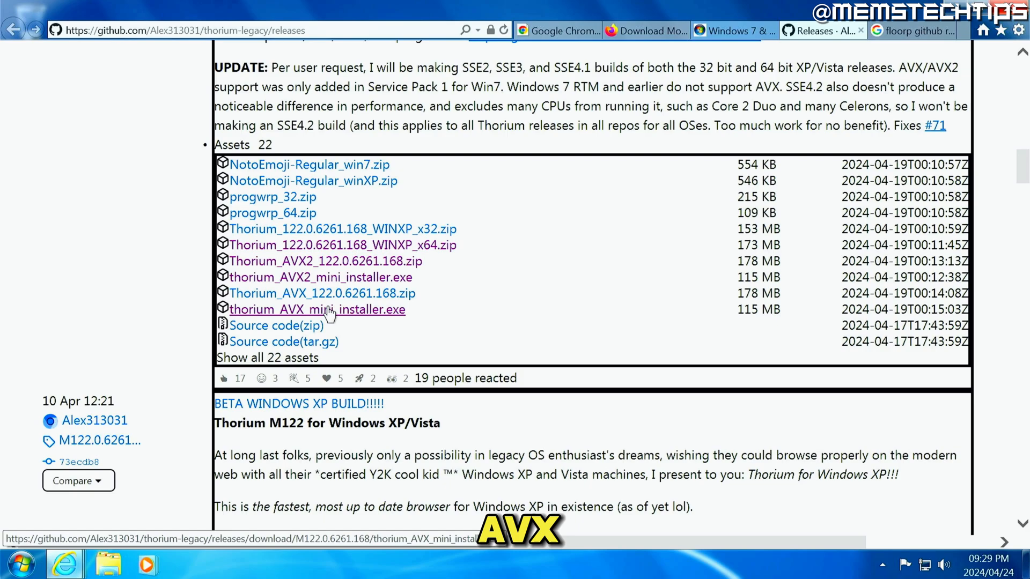
left_click(317, 309)
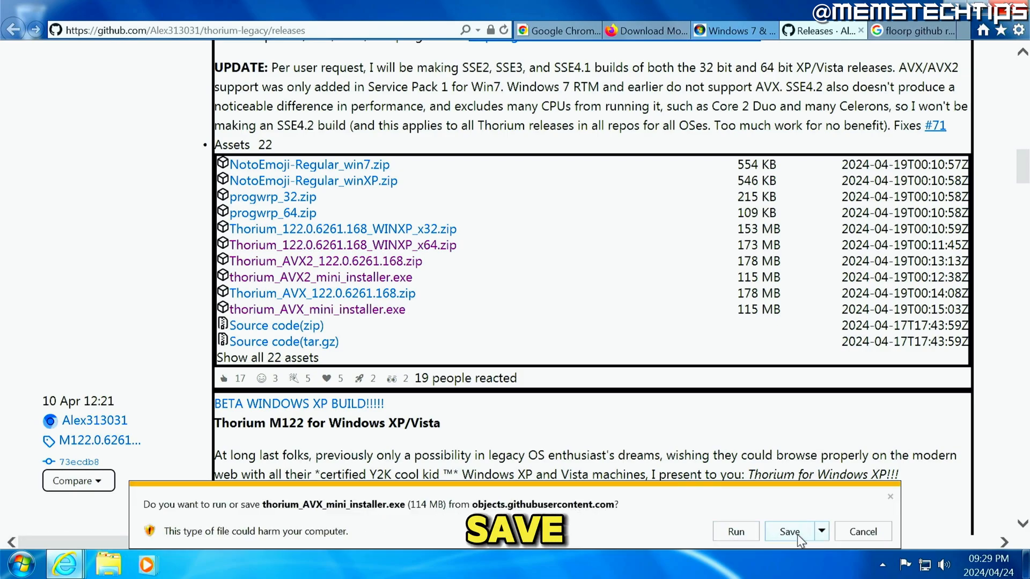
Save the Thorium installer, then in the launched Thorium begin Google sign-in from its first-run screen.
left_click(788, 531)
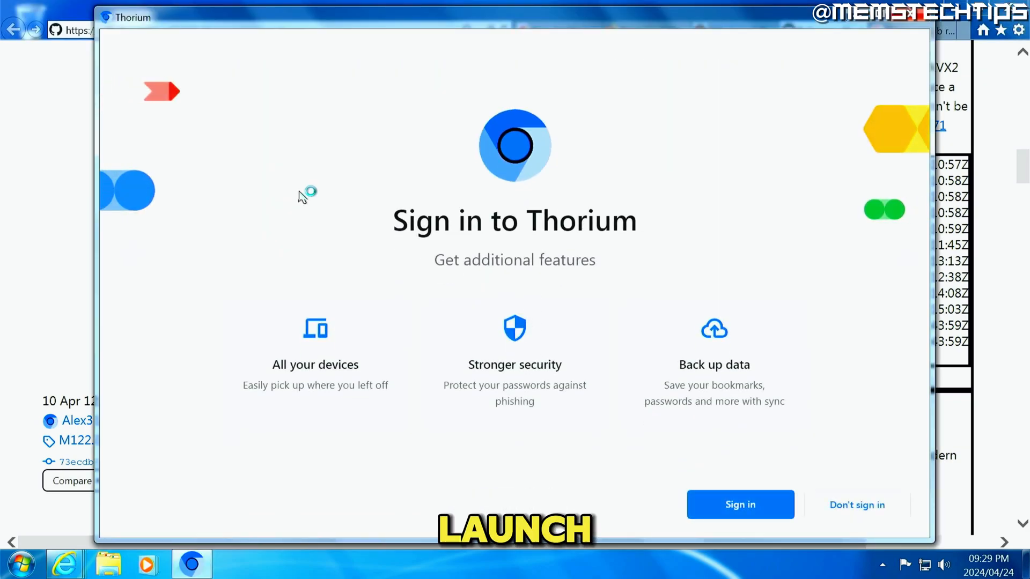
mouse_move(604, 245)
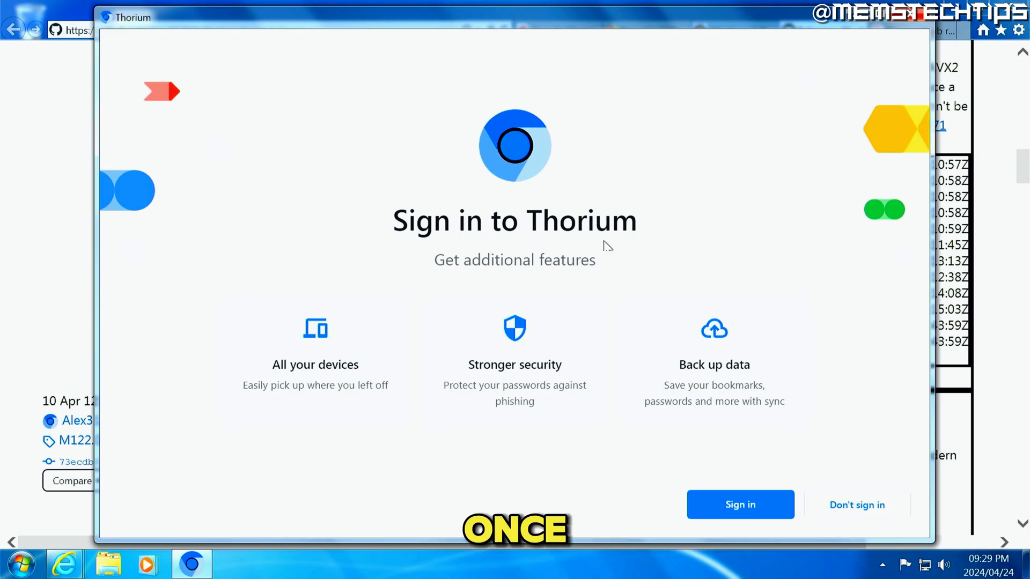
left_click(739, 504)
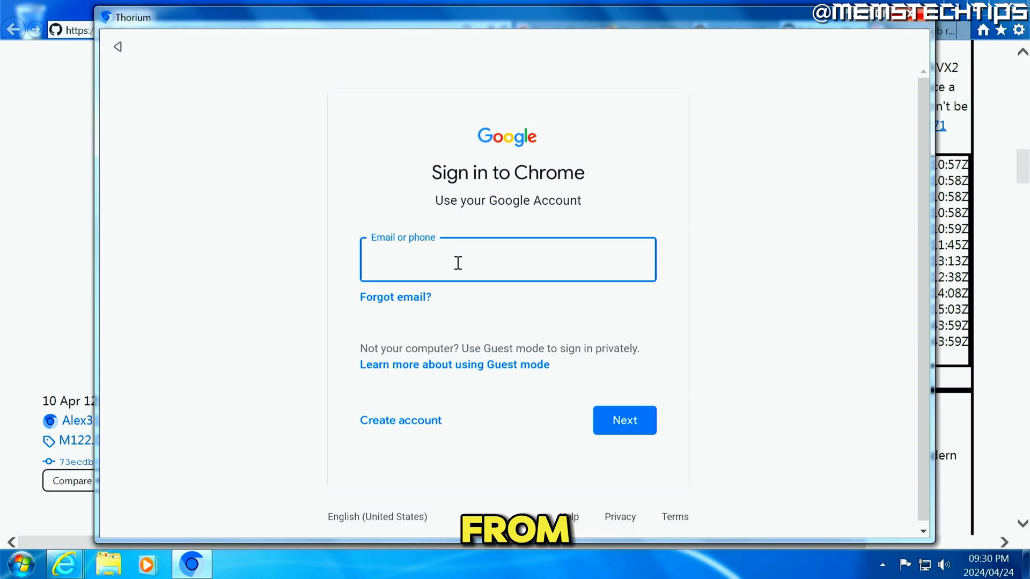
mouse_move(543, 235)
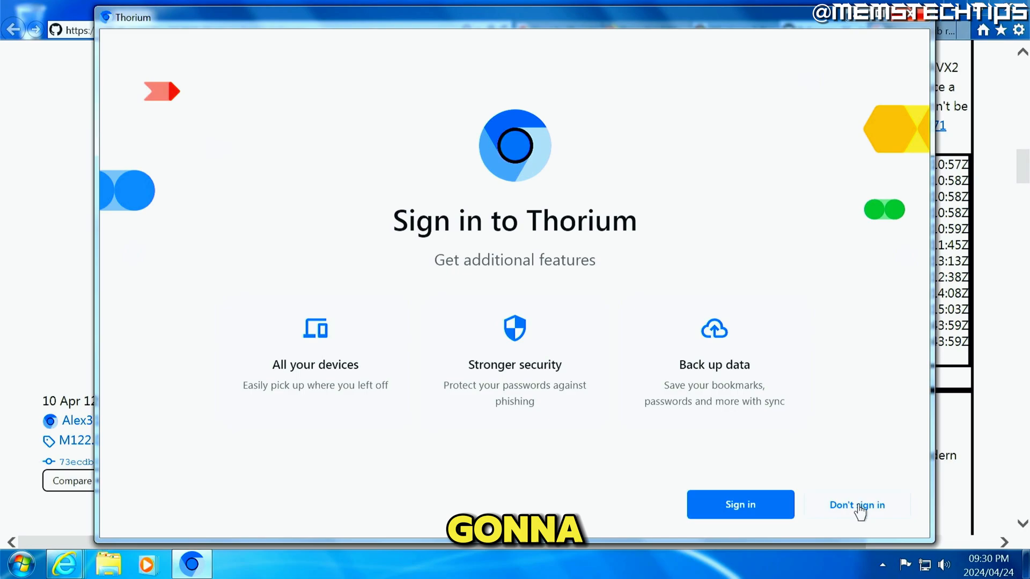
Choose Don't sign in, search 'gmail' and load the Gmail result in Thorium.
left_click(855, 505)
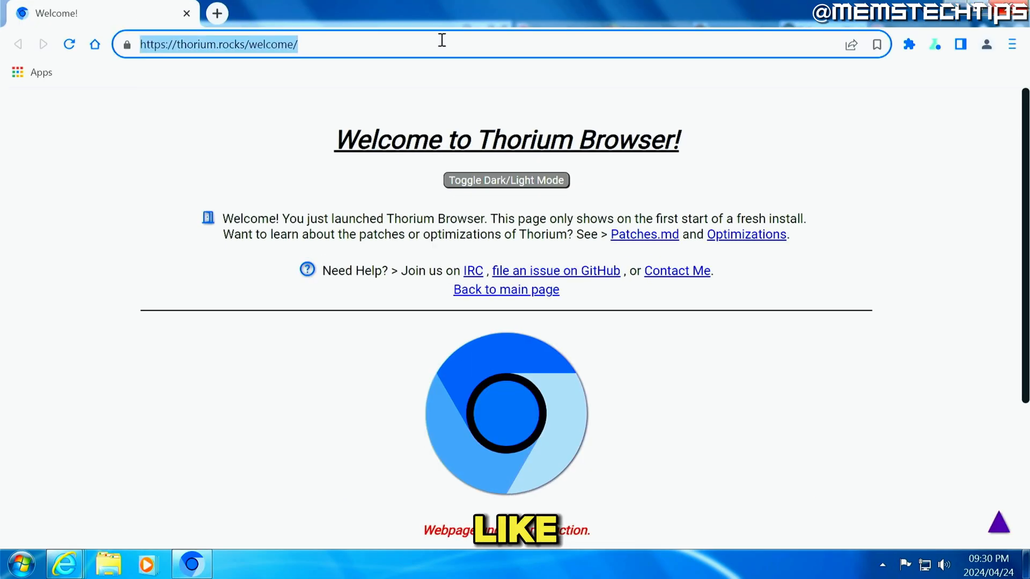
type("gmail&oq=gmail&gs_lcrp=EgZjaHJvbWUyDwgAEEUYORiDARixAxiABDINCAEQABiDARixAxiABDINCAI...")
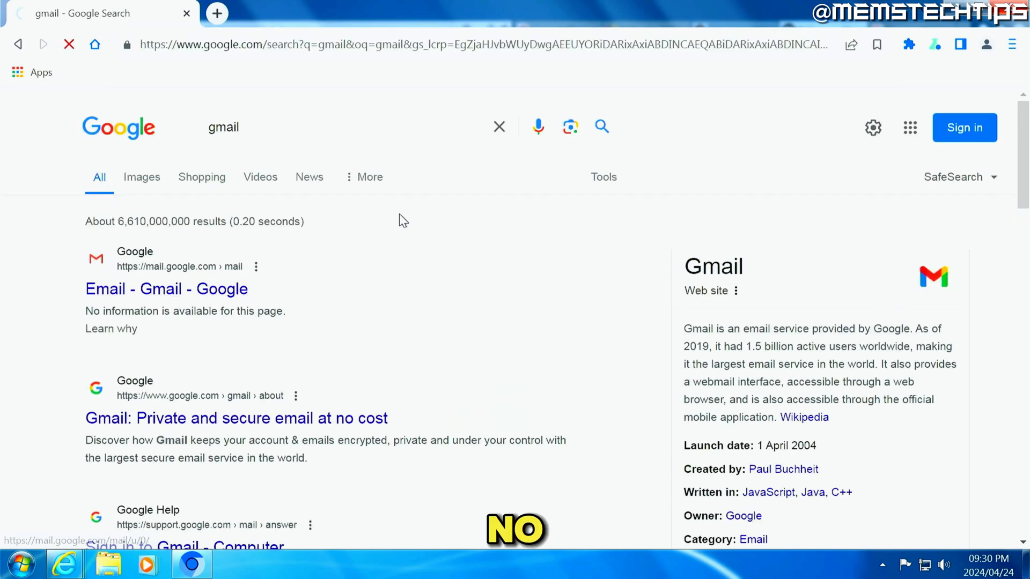
left_click(236, 419)
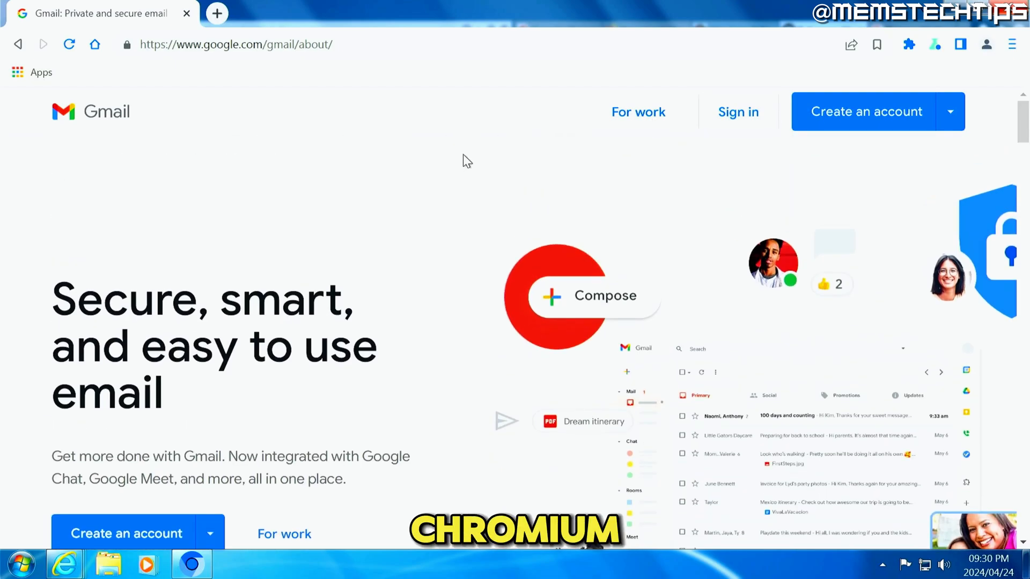
mouse_move(411, 104)
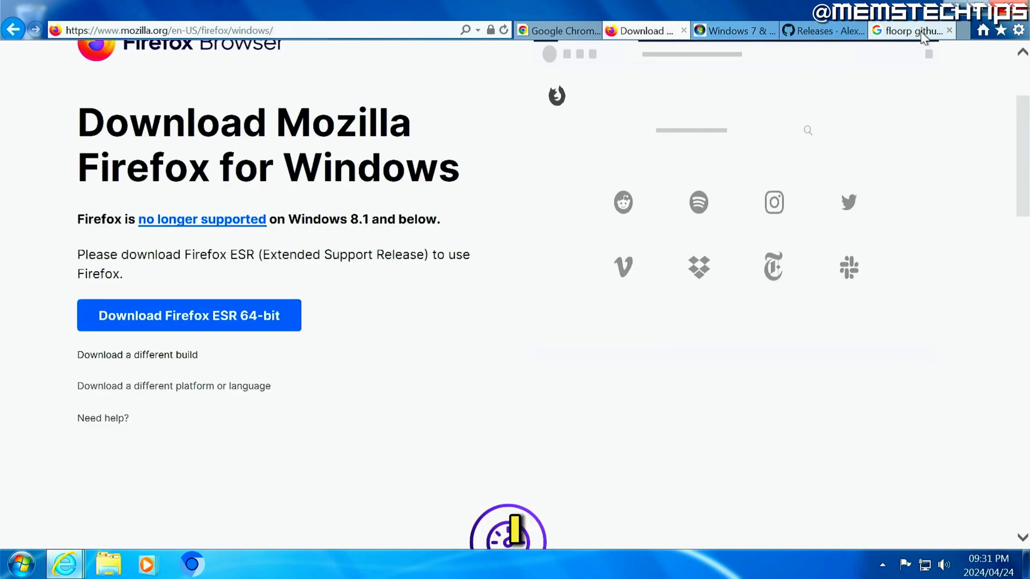
From the Floorp-Projects/Floorp GitHub releases, download floorp-win64.installer.exe.
left_click(909, 30)
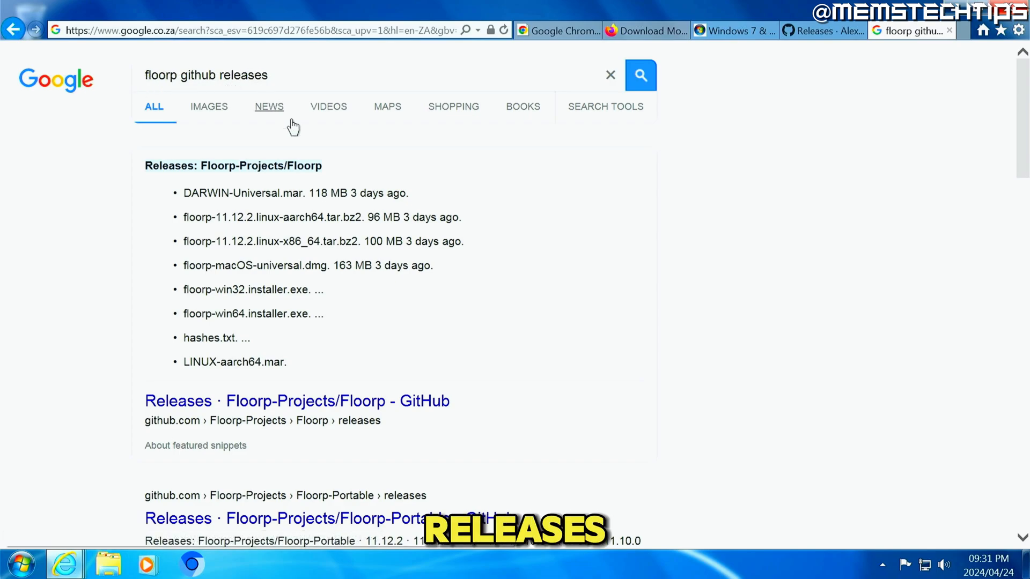
mouse_move(317, 401)
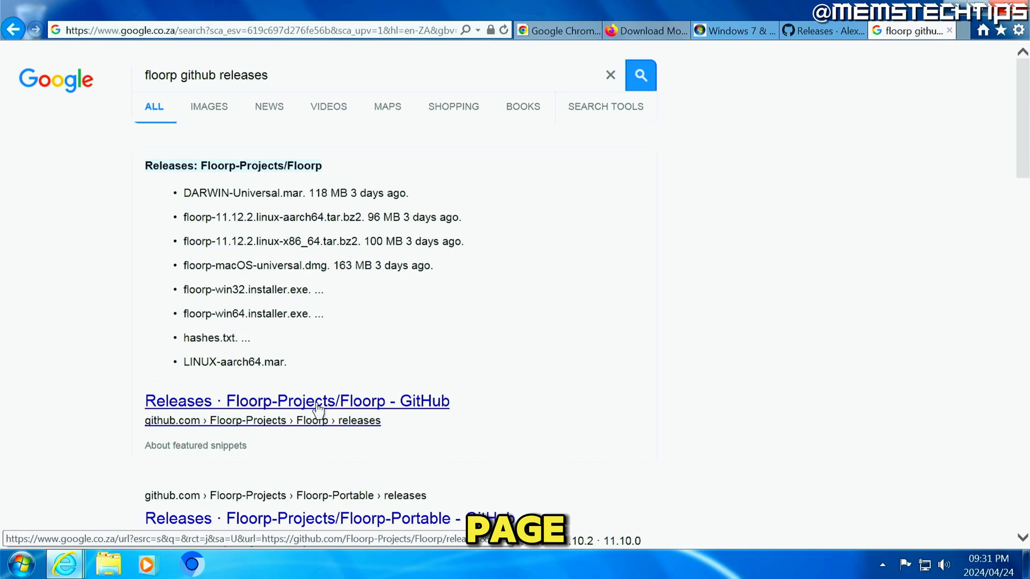
left_click(297, 400)
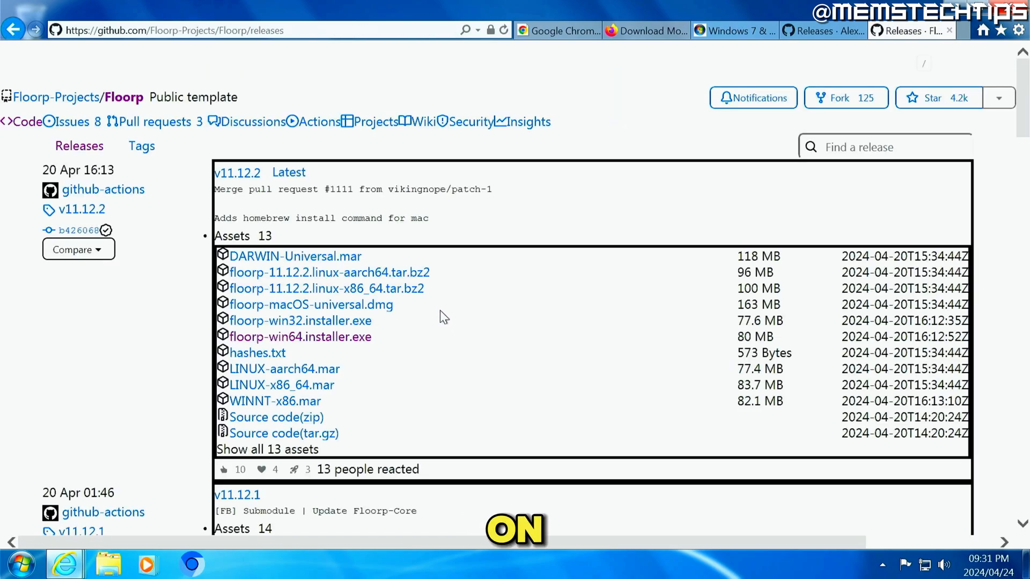
mouse_move(301, 336)
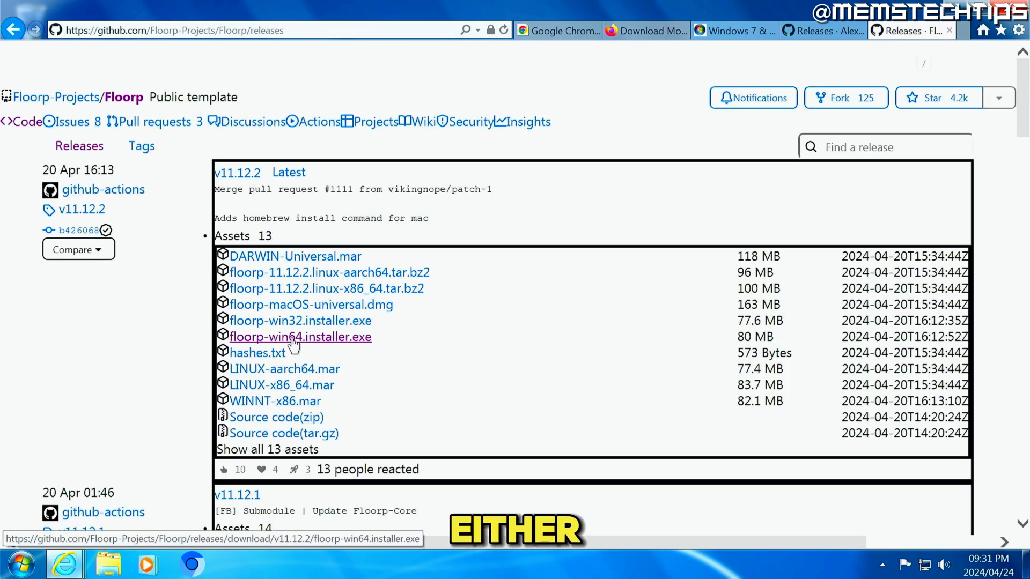
mouse_move(301, 320)
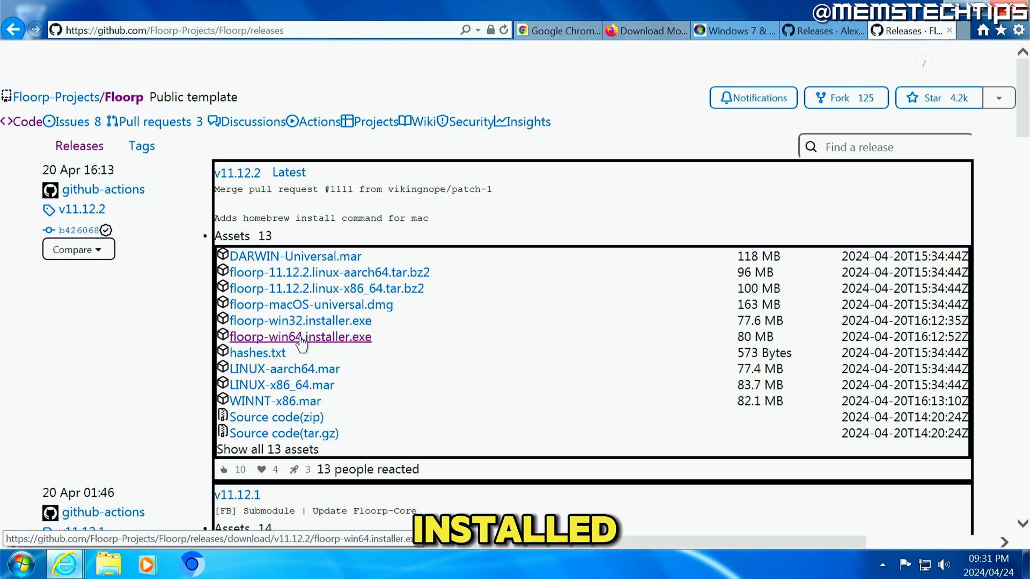
left_click(301, 336)
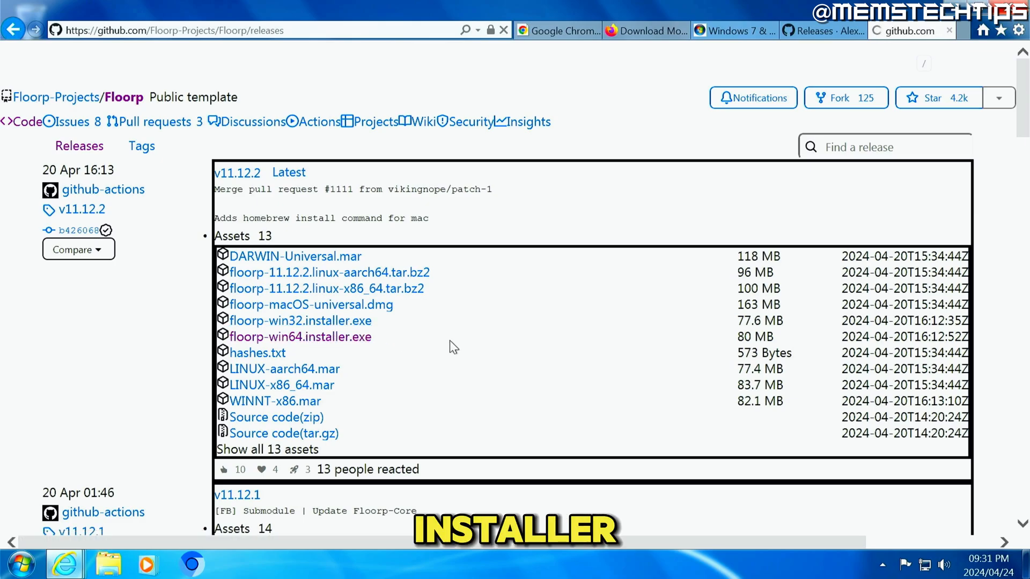
Run the Floorp installer and complete setup with the Standard install type.
left_click(300, 336)
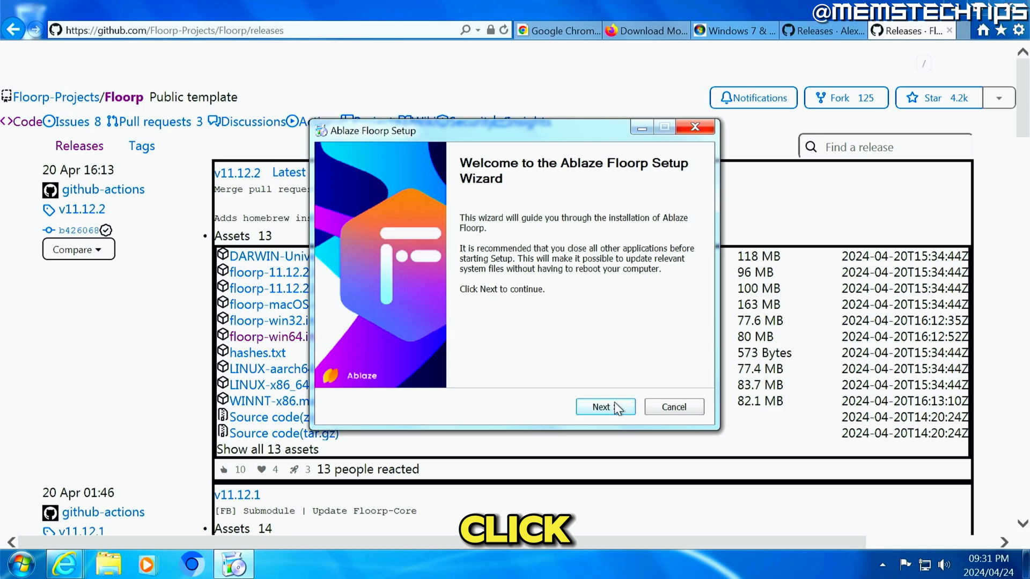
left_click(604, 406)
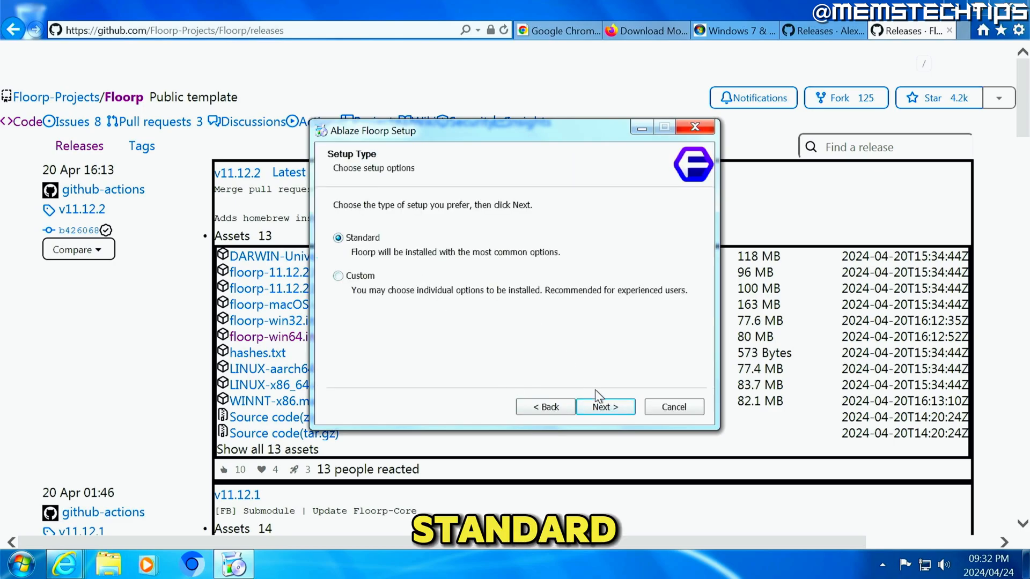
left_click(603, 406)
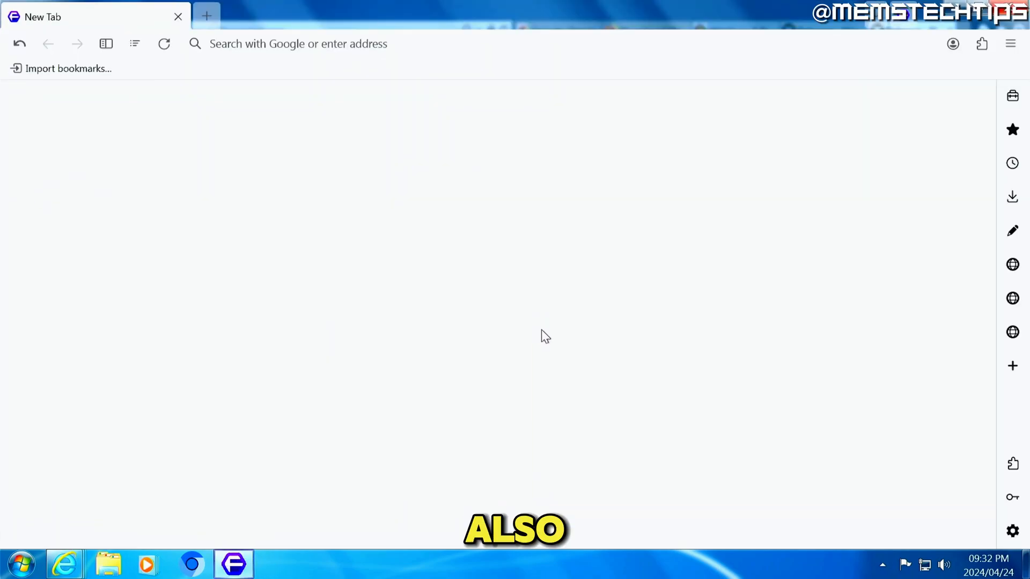
Enter 'gmai' in Floorp's address bar to load the Gmail page.
left_click(205, 16)
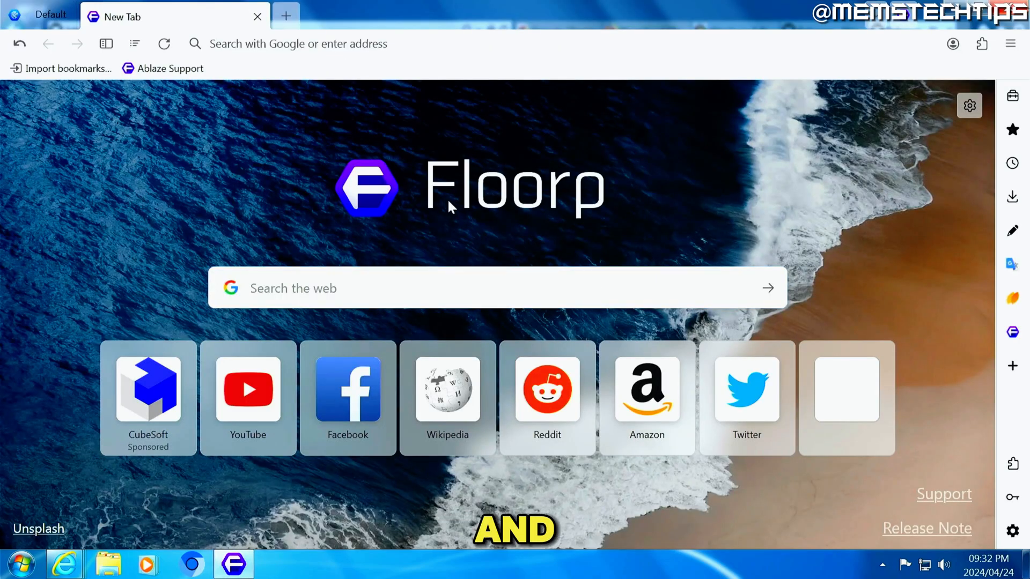
left_click(296, 43)
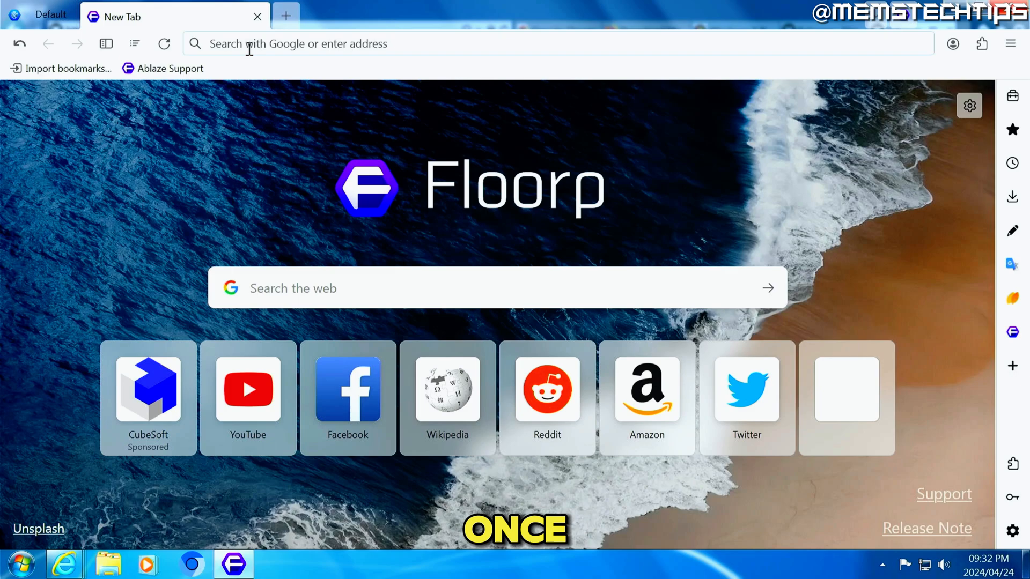
type("gmail/about/")
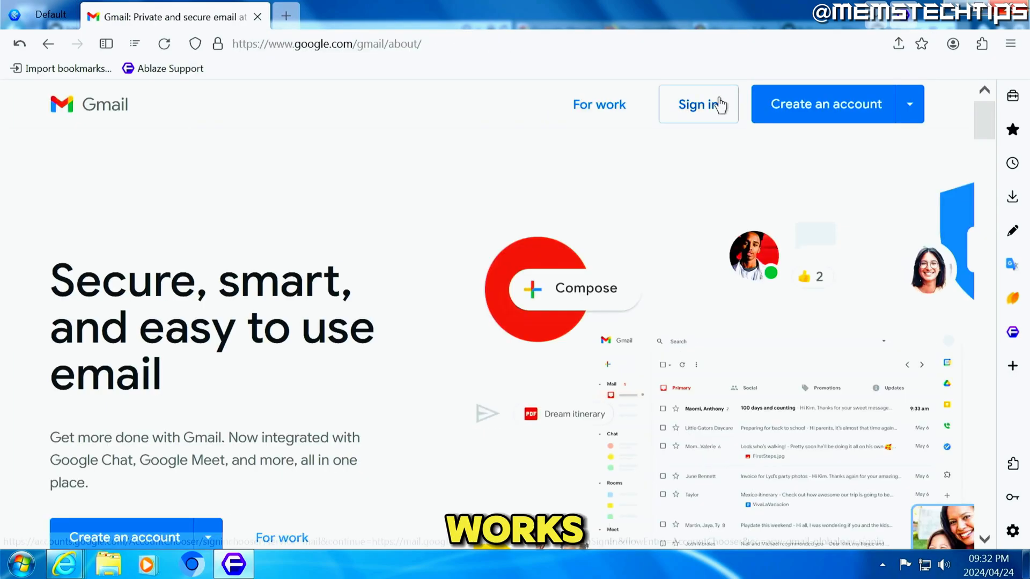
Start Gmail sign-in and focus the Email or phone field on Google's sign-in page.
left_click(697, 104)
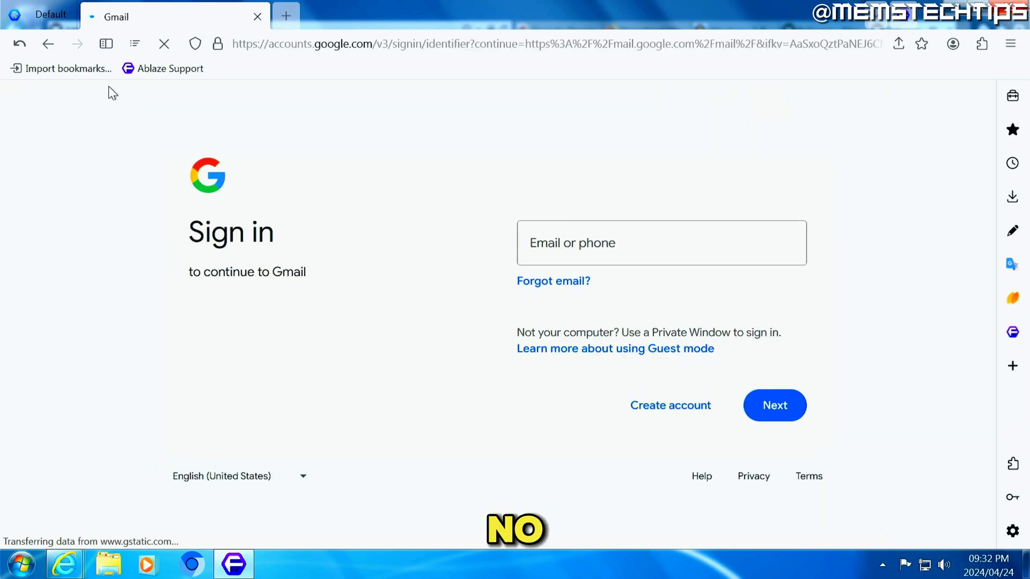
left_click(661, 243)
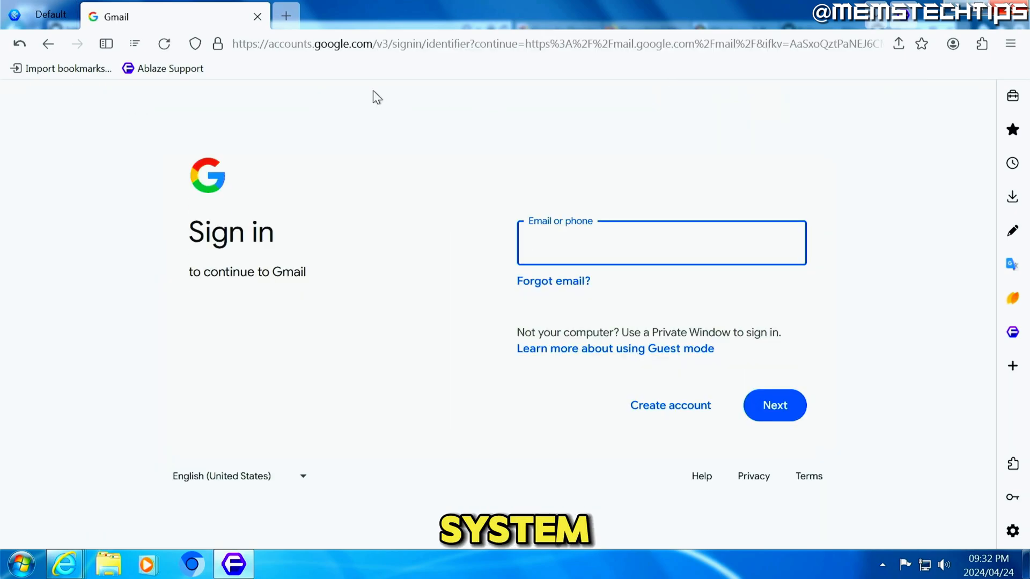
left_click(661, 242)
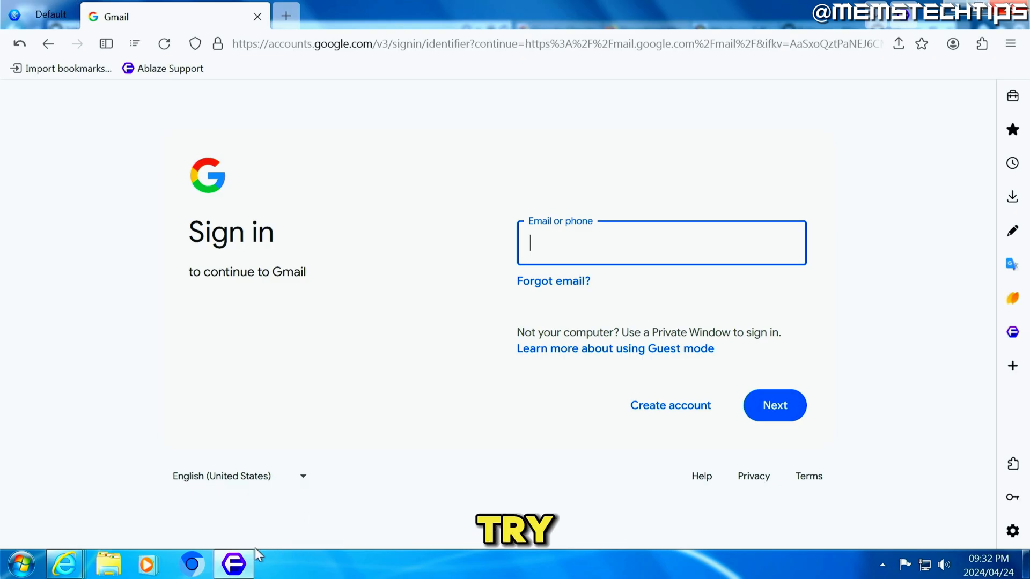
mouse_move(233, 563)
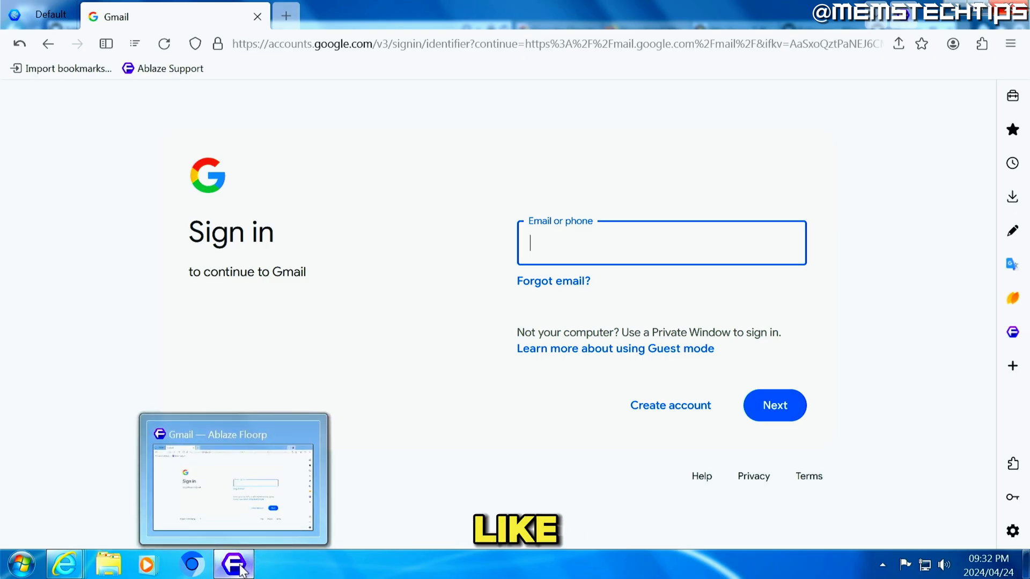